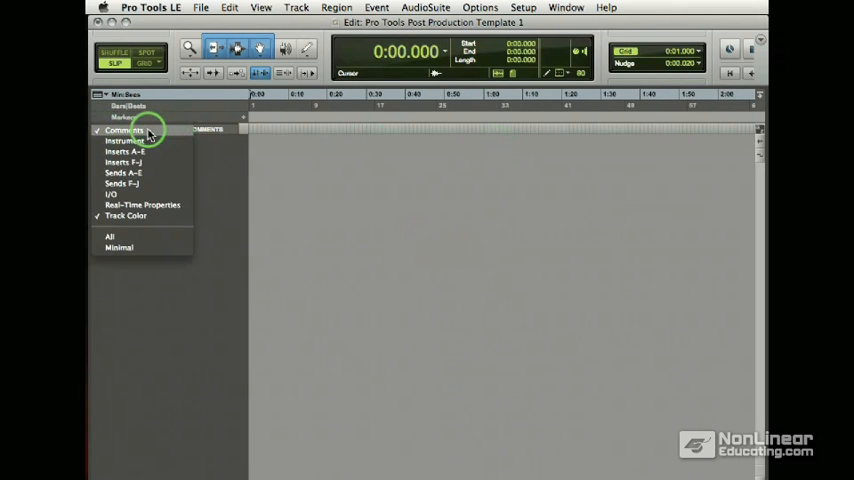
Step: Switch off the Comments column in the Edit Window View selector
{"action": "left_click", "coordinate": [124, 130]}
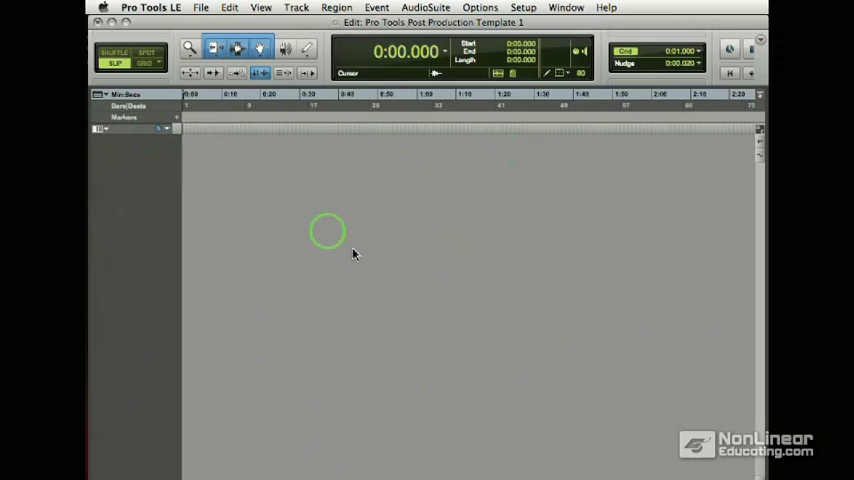
Step: Start a New Tracks dialog with extra rows for the different track types
{"action": "left_click", "coordinate": [296, 8]}
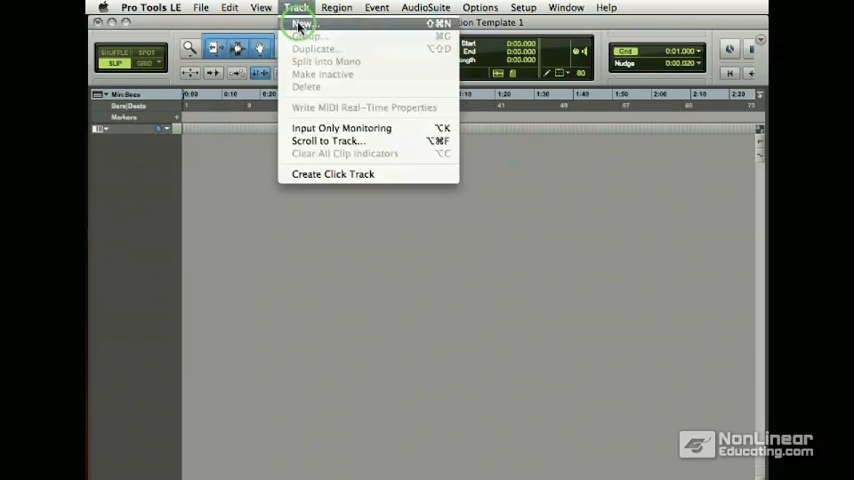
{"action": "left_click", "coordinate": [302, 24]}
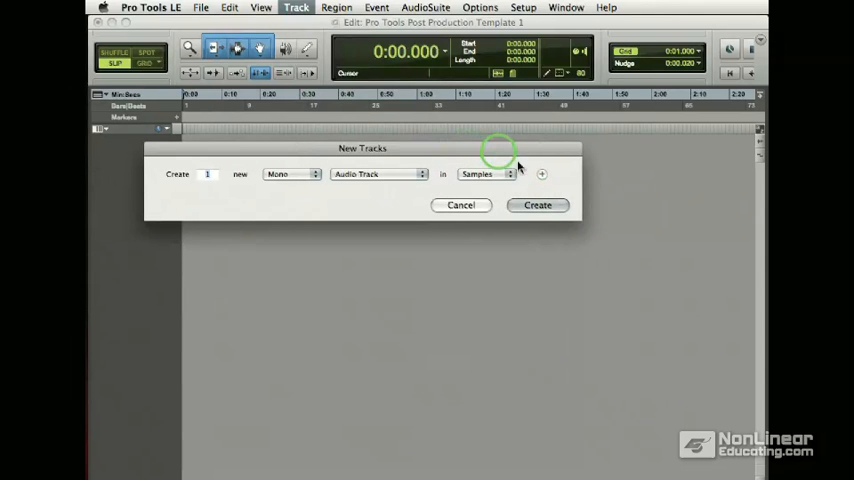
{"action": "left_click", "coordinate": [540, 174]}
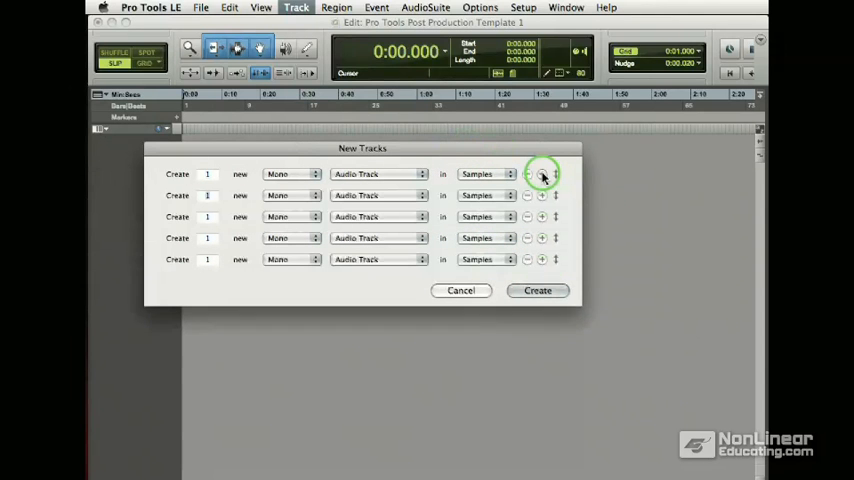
{"action": "left_click", "coordinate": [540, 174]}
{"action": "type", "text": "5"}
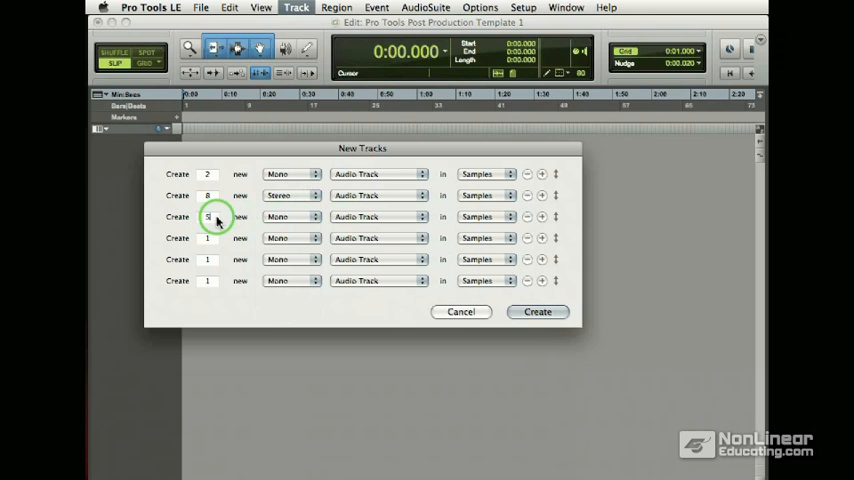
Step: Configure rows for 6 stereo Aux Inputs and 1 Video Track, then create all tracks
{"action": "left_click", "coordinate": [292, 216]}
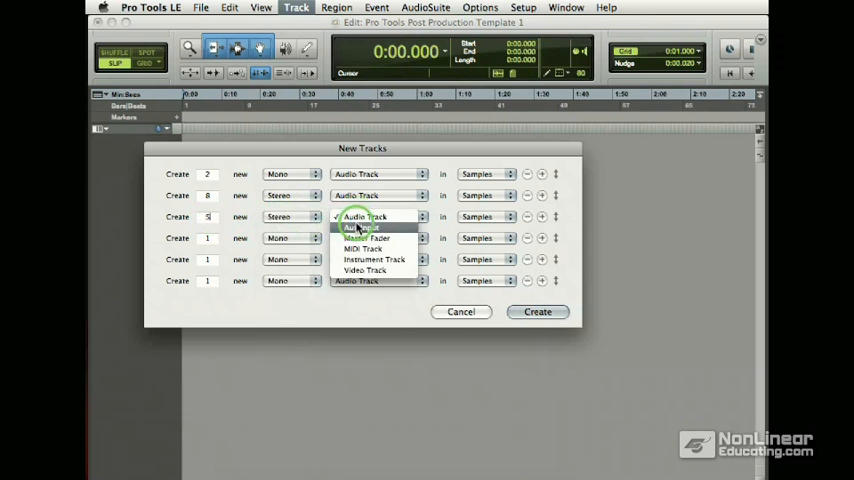
{"action": "left_click", "coordinate": [360, 216]}
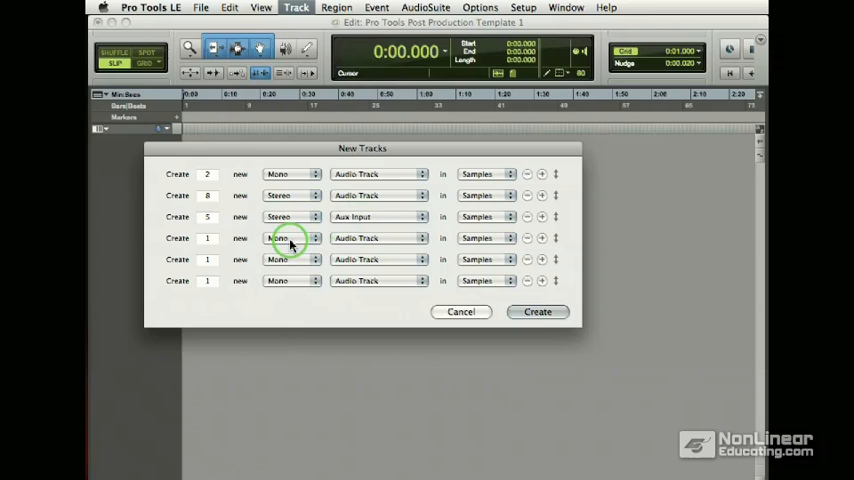
{"action": "left_click", "coordinate": [378, 238]}
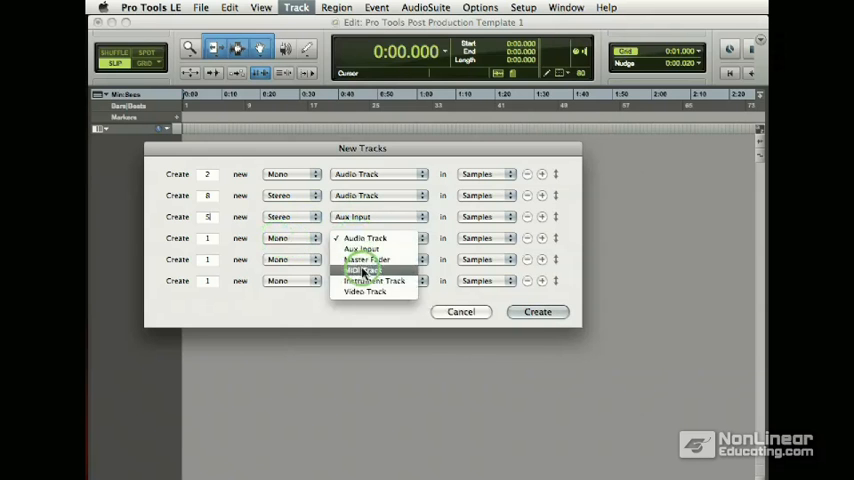
{"action": "left_click", "coordinate": [364, 292]}
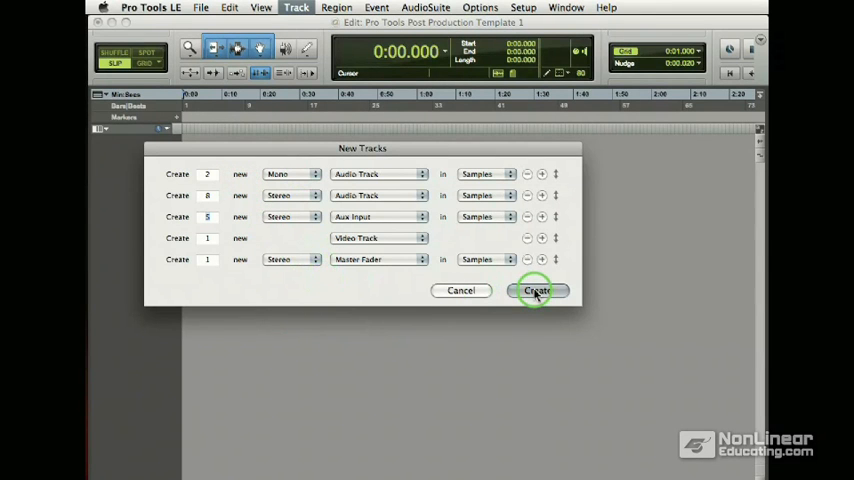
{"action": "left_click", "coordinate": [536, 290]}
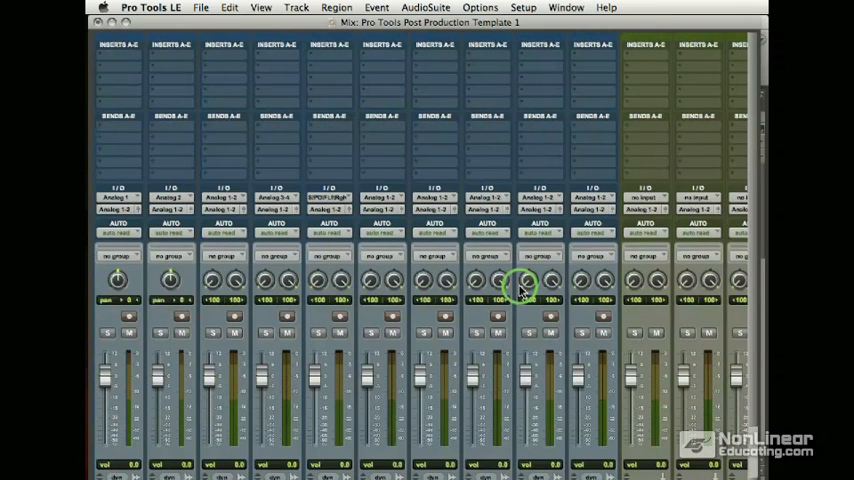
{"action": "scroll", "scroll_direction": "right", "scroll_amount": 3}
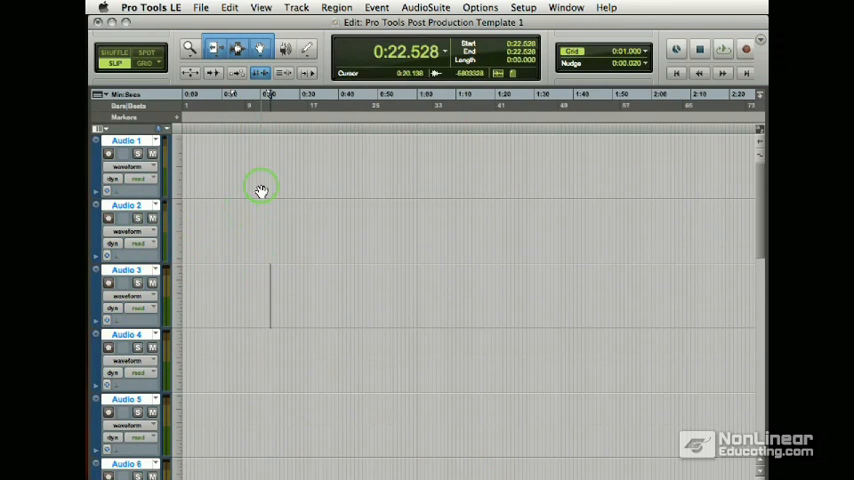
{"action": "mouse_move", "coordinate": [242, 184]}
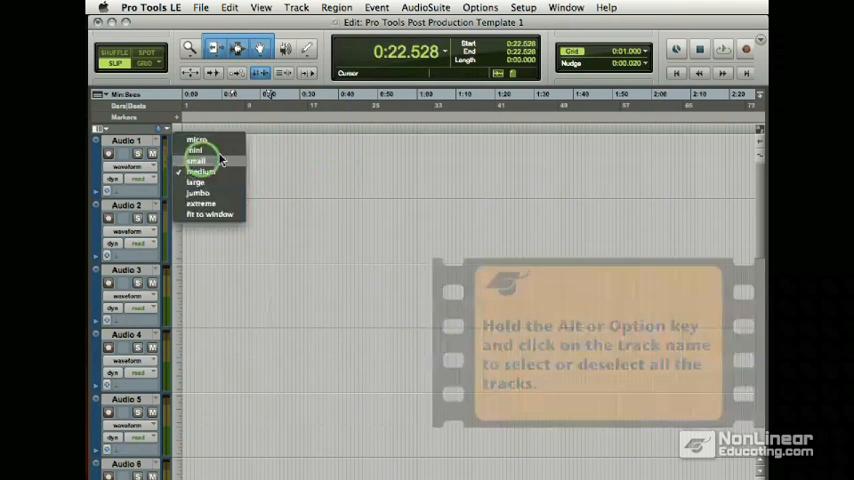
Step: Give all selected tracks a smaller height and return to the mixer
{"action": "left_click", "coordinate": [196, 150]}
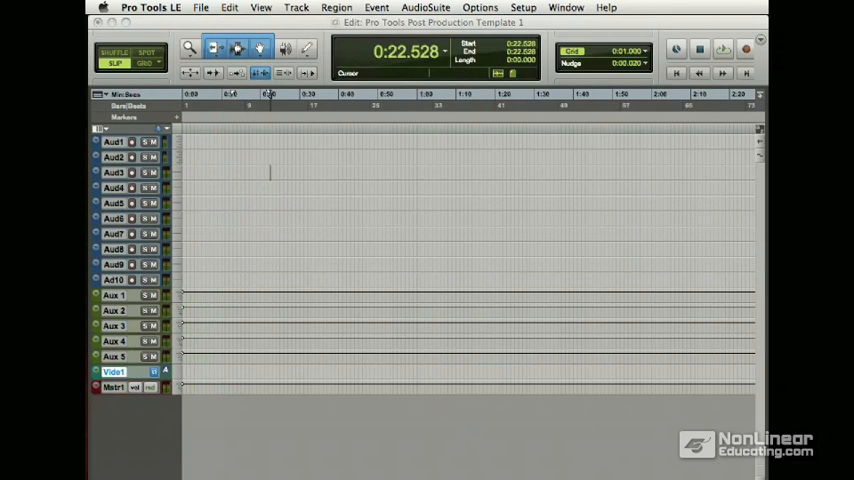
{"action": "left_click", "coordinate": [112, 372]}
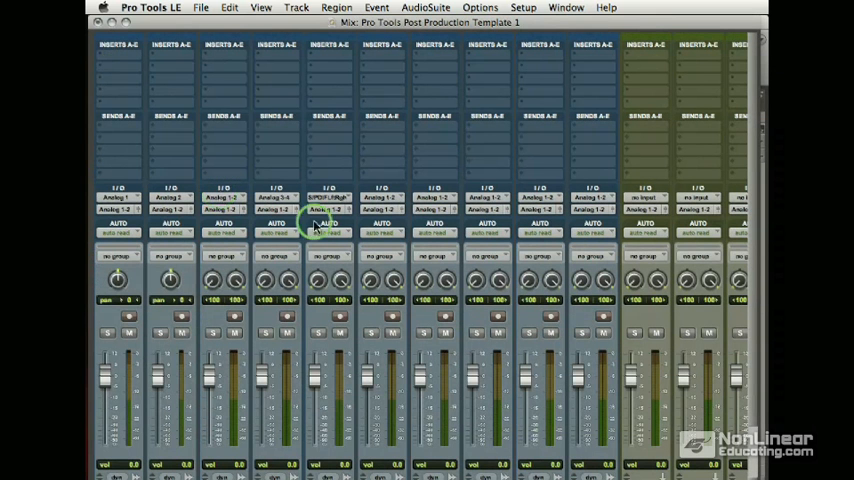
{"action": "mouse_move", "coordinate": [124, 62]}
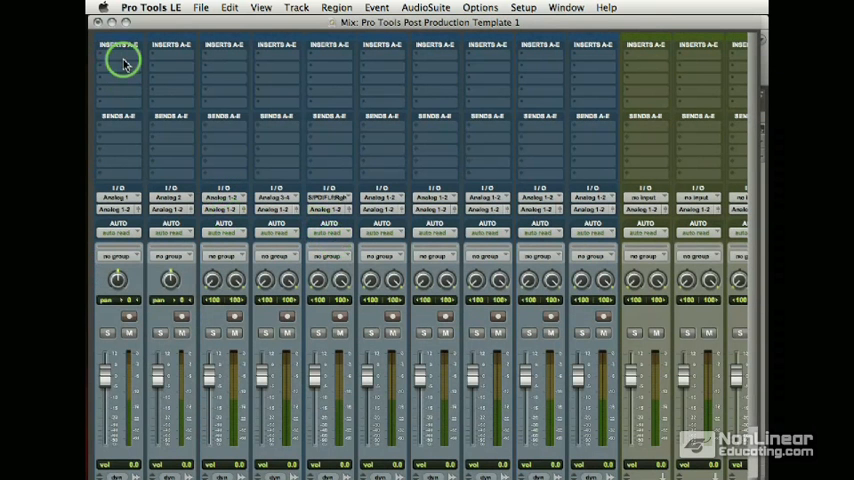
{"action": "mouse_move", "coordinate": [248, 428]}
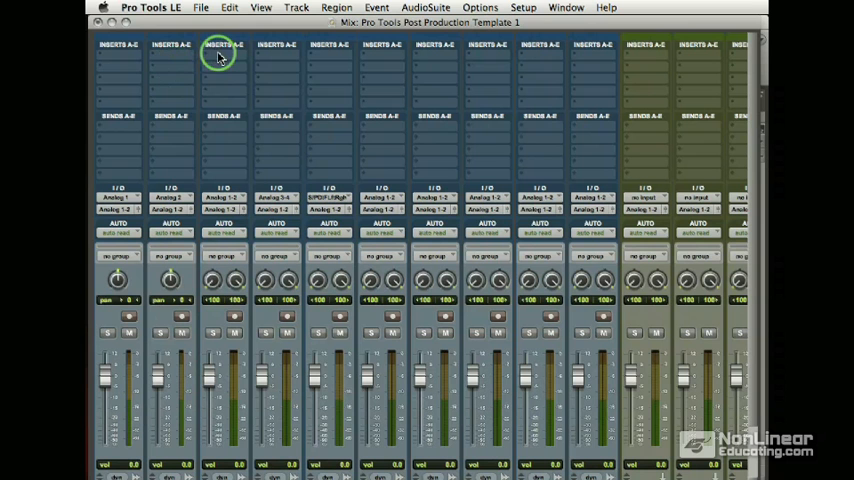
Step: Insert the multichannel EQ 3 7-Band on insert A of the first stereo channel
{"action": "left_click", "coordinate": [222, 56]}
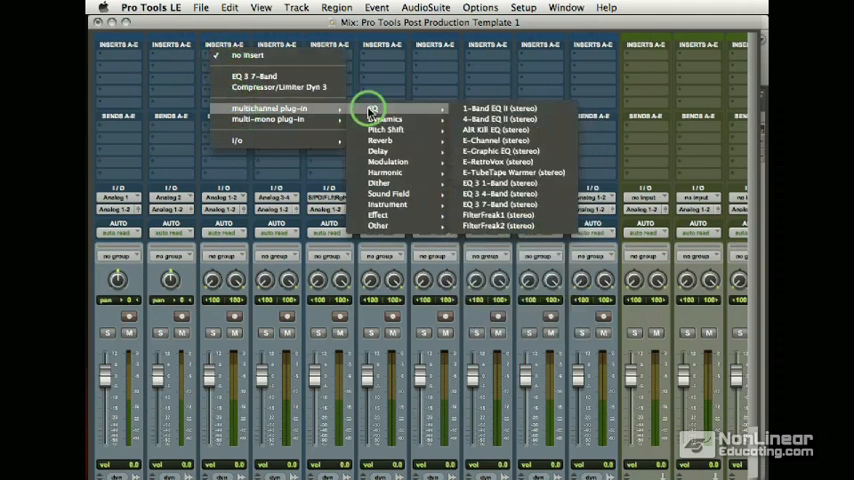
{"action": "mouse_move", "coordinate": [530, 204]}
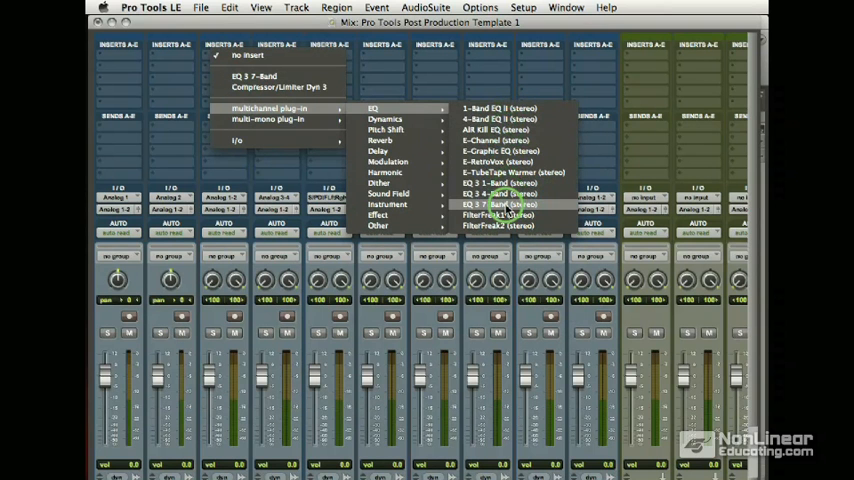
{"action": "left_click", "coordinate": [496, 204]}
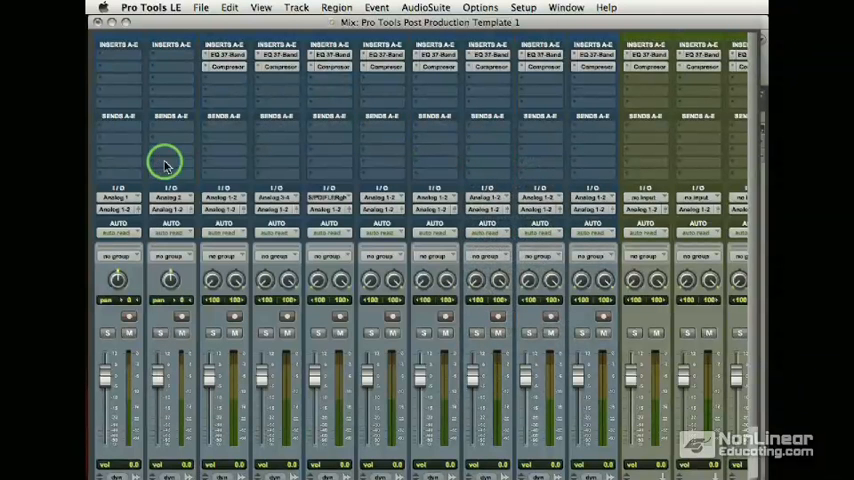
{"action": "mouse_move", "coordinate": [184, 68]}
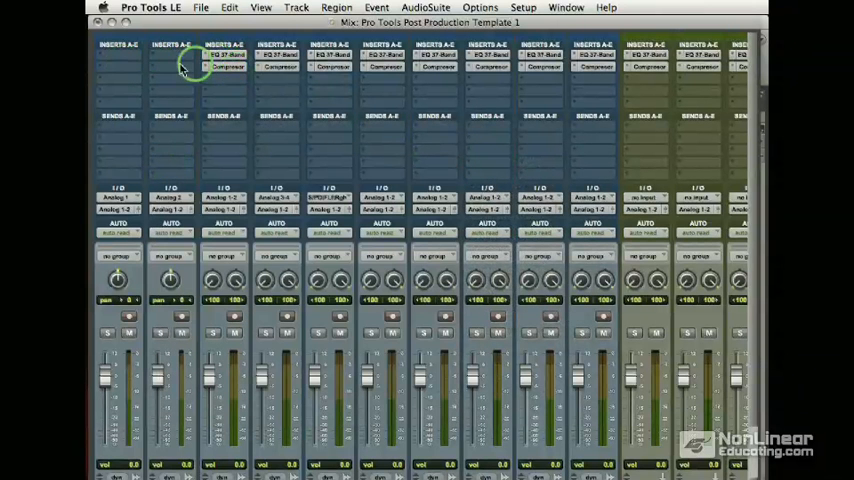
Step: Insert a mono EQ on insert A of the first mono channel
{"action": "left_click", "coordinate": [182, 64]}
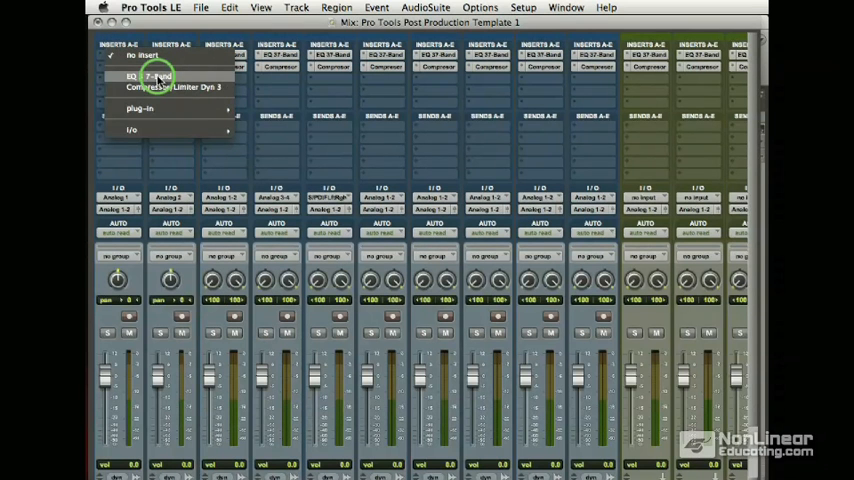
{"action": "mouse_move", "coordinate": [148, 110]}
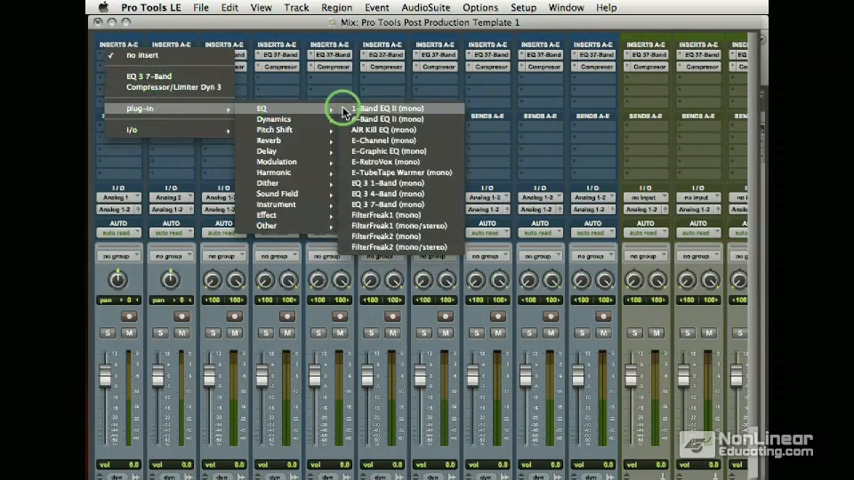
{"action": "mouse_move", "coordinate": [450, 140]}
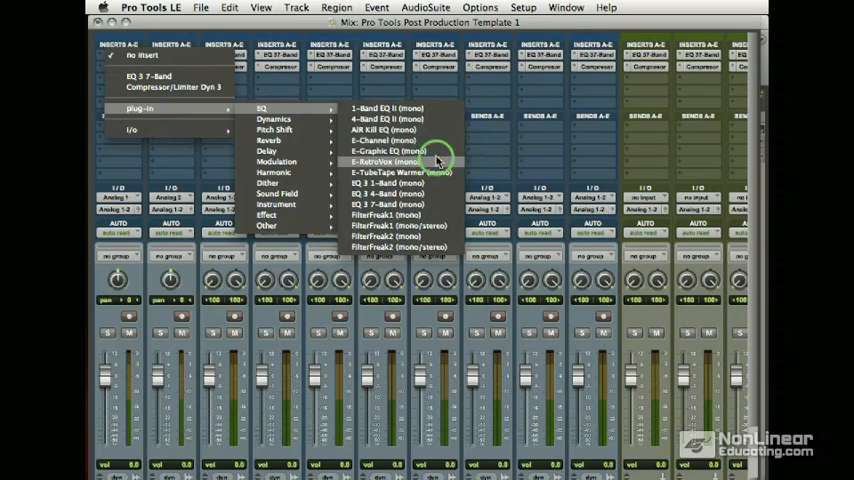
{"action": "mouse_move", "coordinate": [390, 152]}
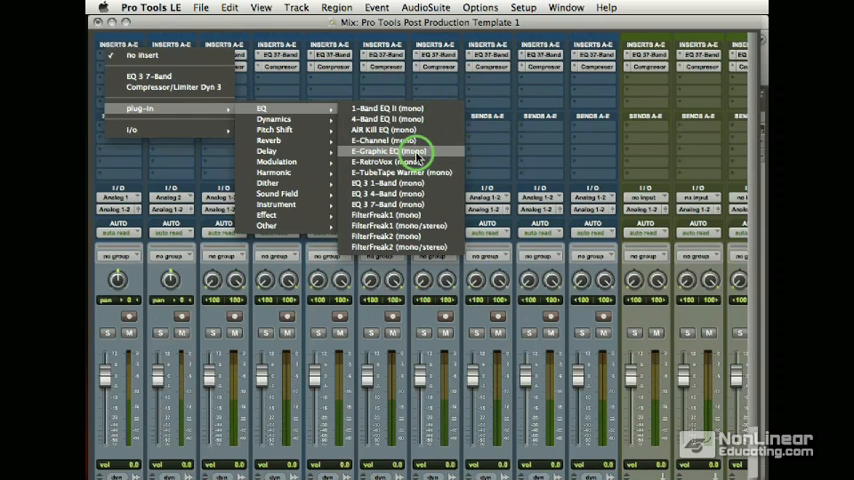
{"action": "left_click", "coordinate": [392, 152]}
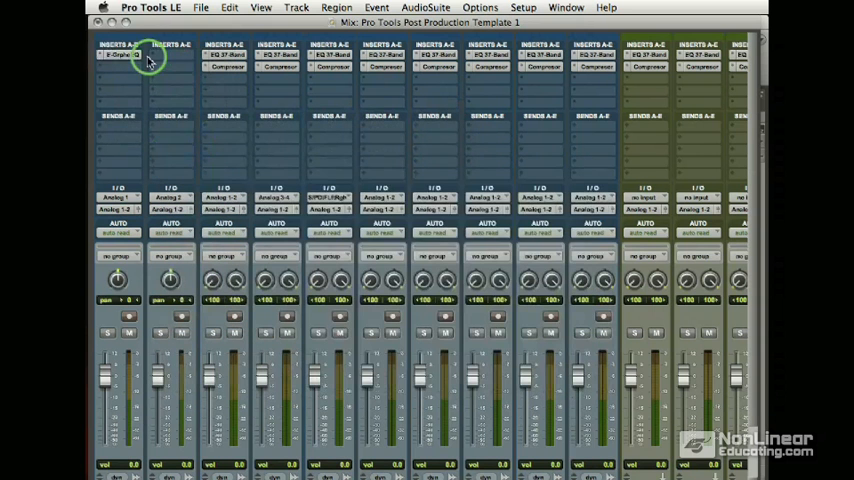
Step: Insert a mono Compressor on insert B of the same channel
{"action": "left_click", "coordinate": [120, 56]}
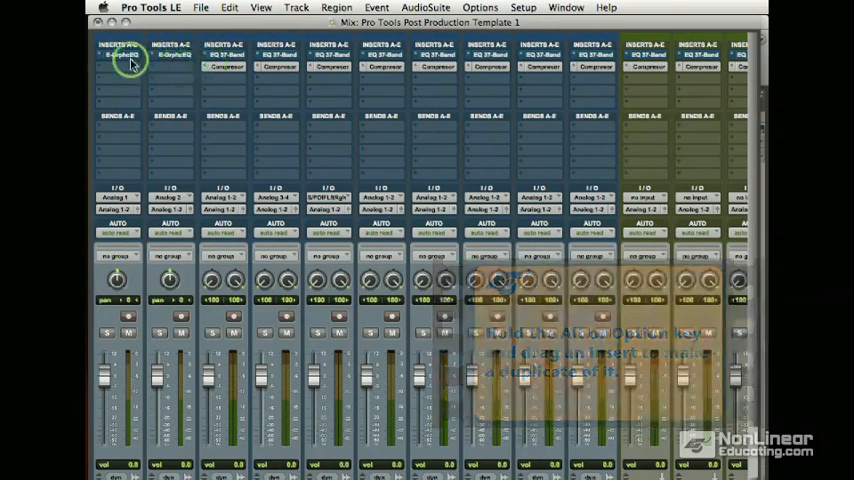
{"action": "left_click", "coordinate": [120, 56]}
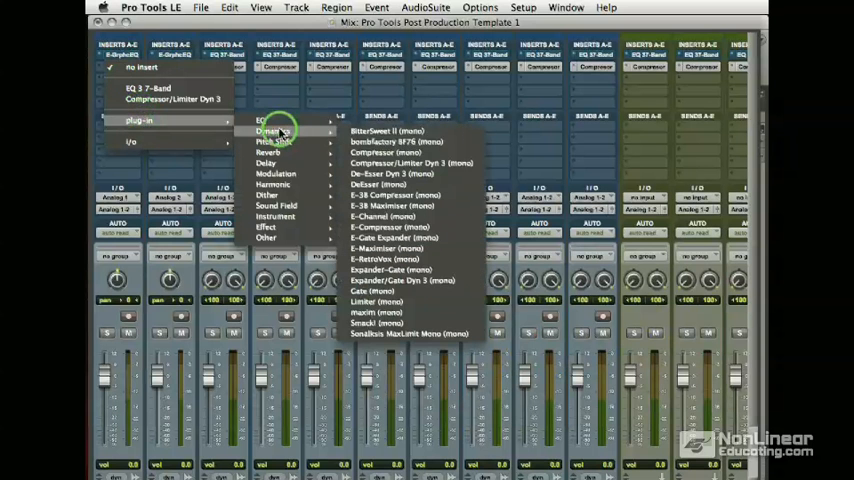
{"action": "left_click", "coordinate": [388, 152]}
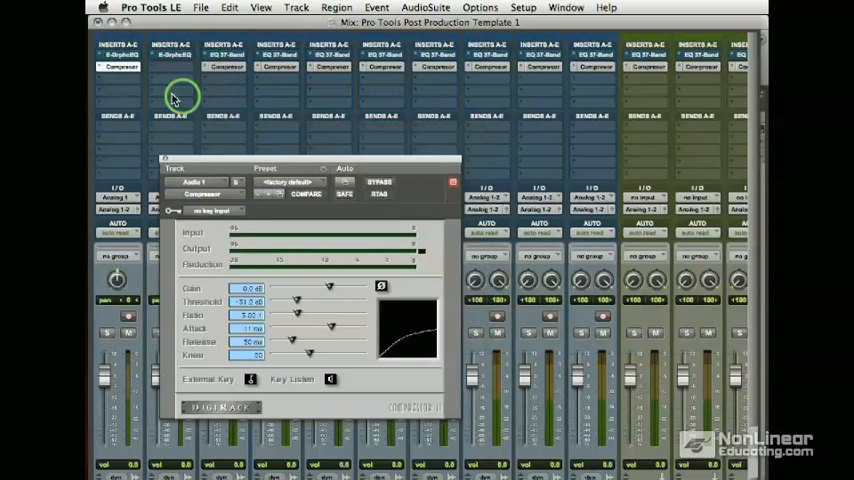